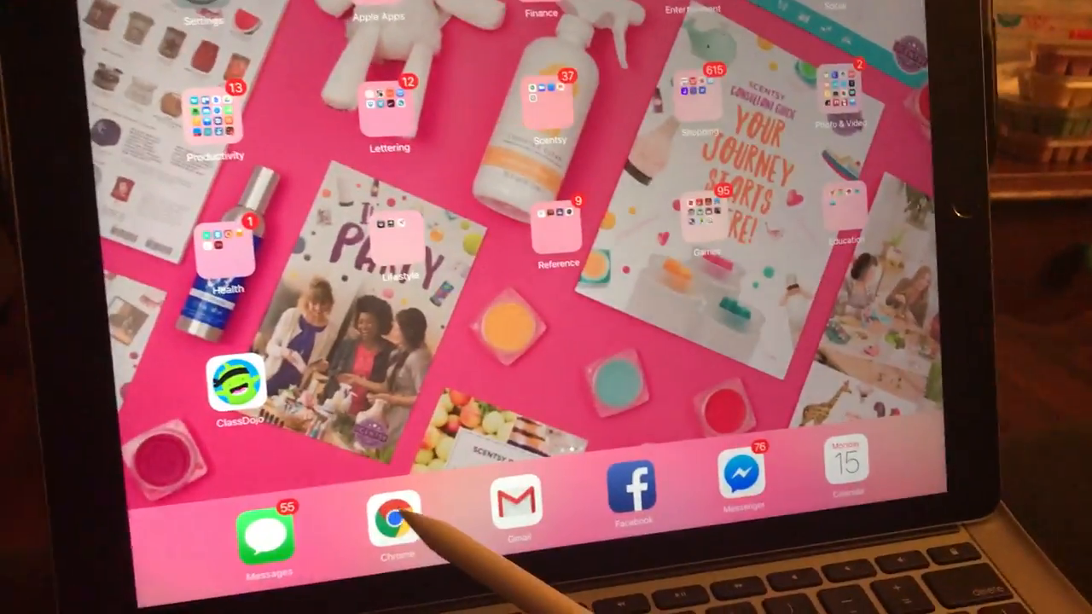
- Launch Chrome from the iPad dock to reach the Scentsy Page's general settings
{"action": "left_click", "coordinate": [392, 522]}
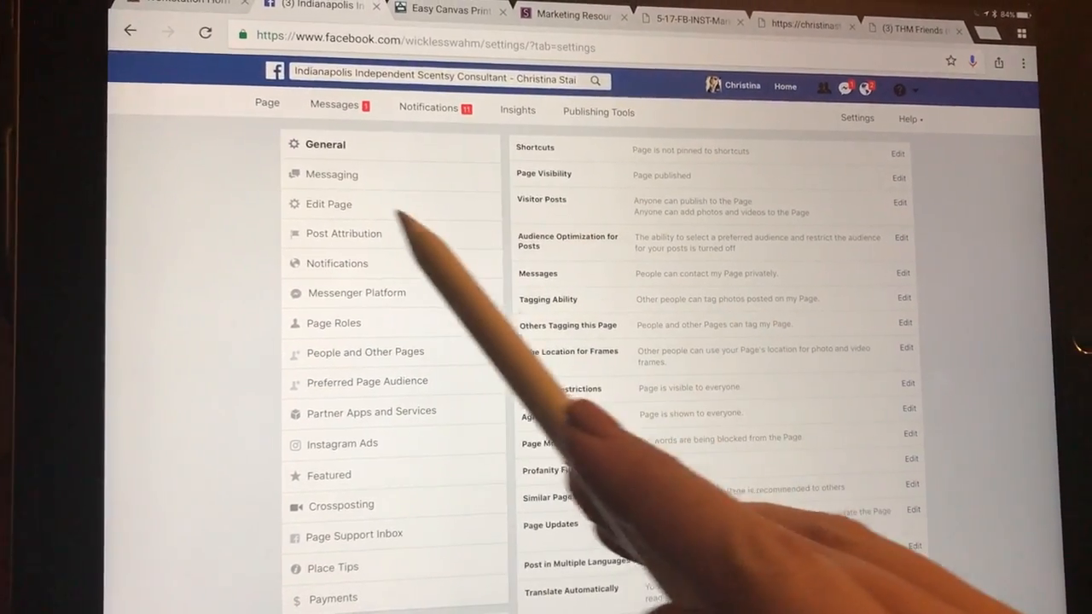
- Open Edit Page and scroll to the Standard template's tab list with Posts and Shop
{"action": "right_click", "coordinate": [328, 204]}
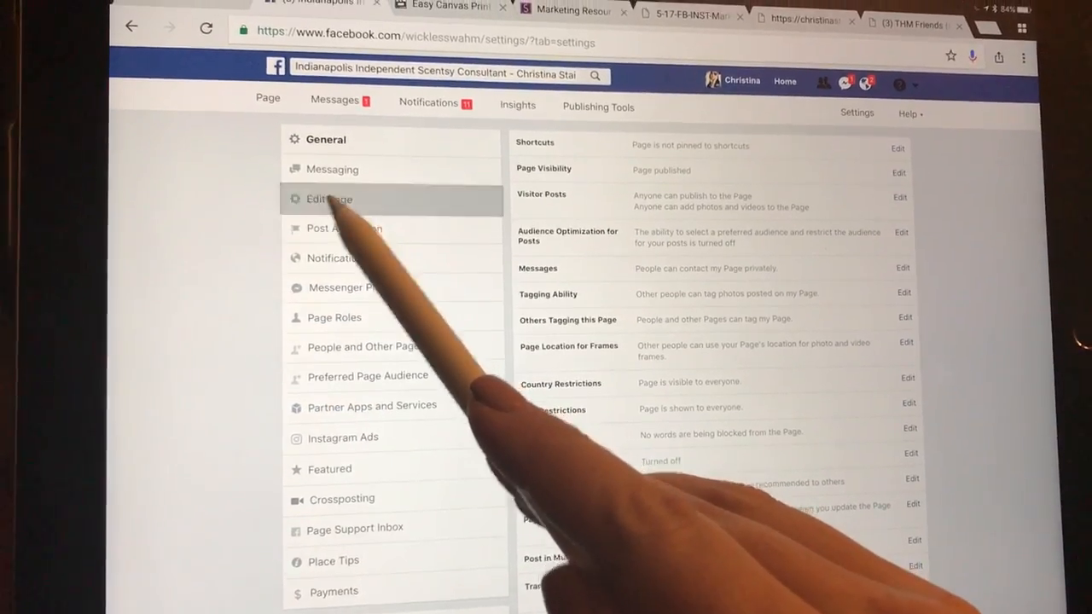
{"action": "left_click", "coordinate": [329, 198]}
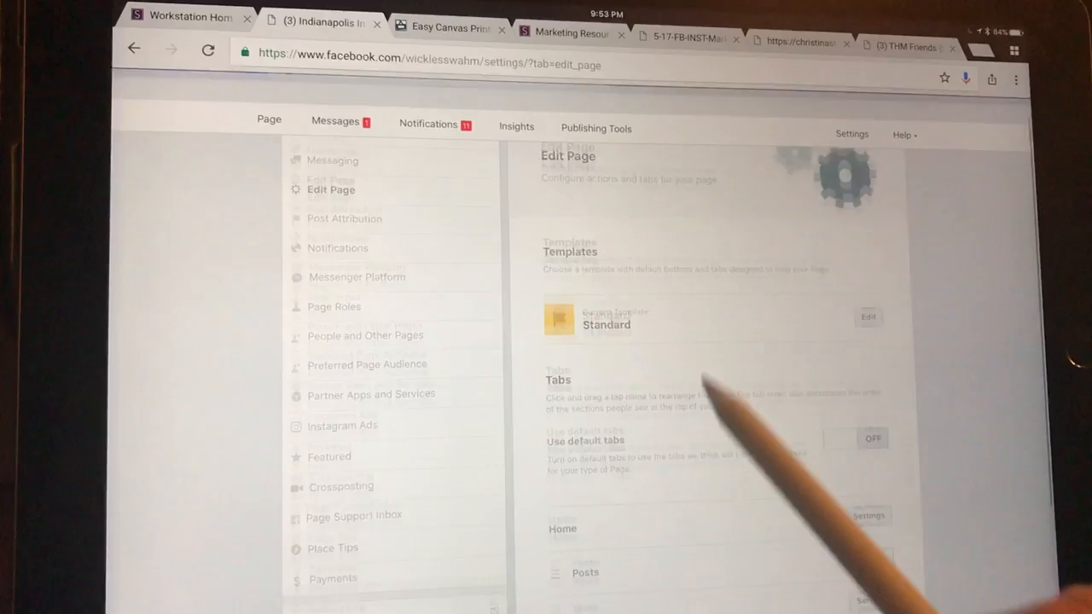
{"action": "scroll", "scroll_direction": "down", "scroll_amount": 3}
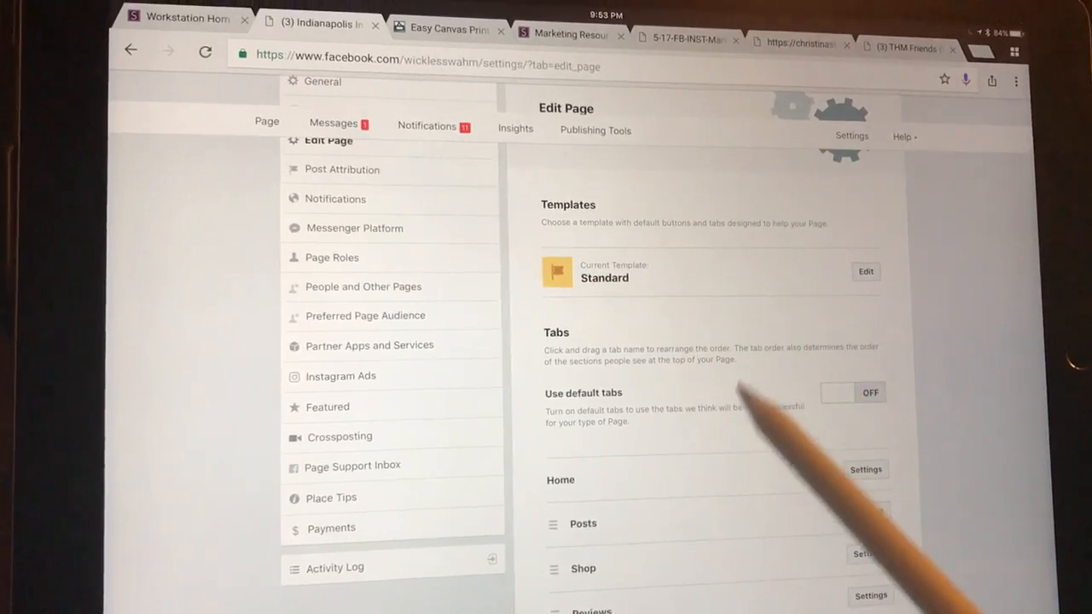
{"action": "scroll", "scroll_direction": "down", "scroll_amount": 3}
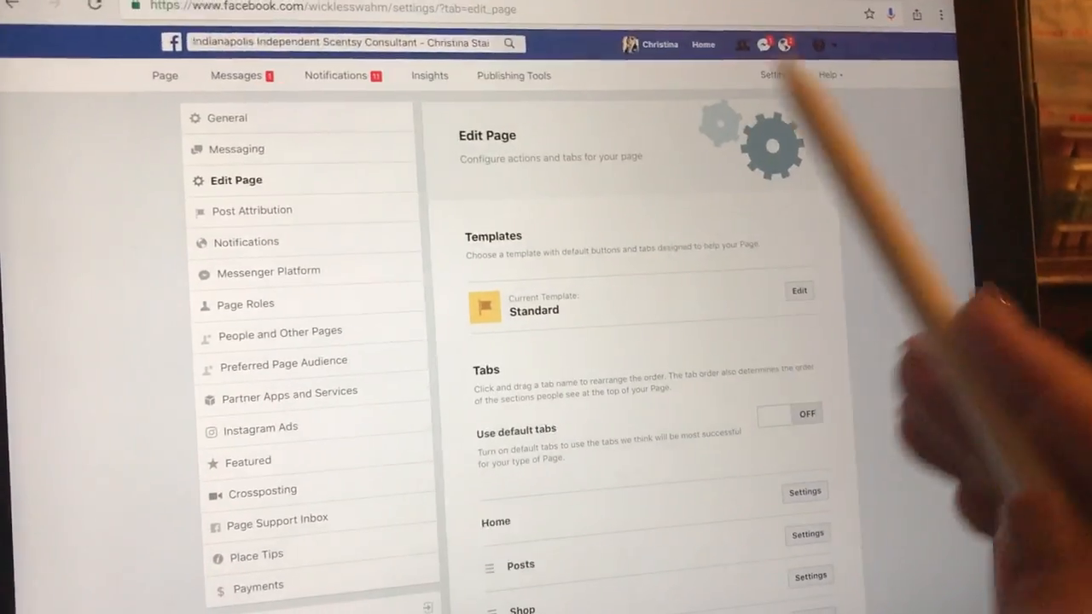
{"action": "scroll", "scroll_direction": "down", "scroll_amount": 3}
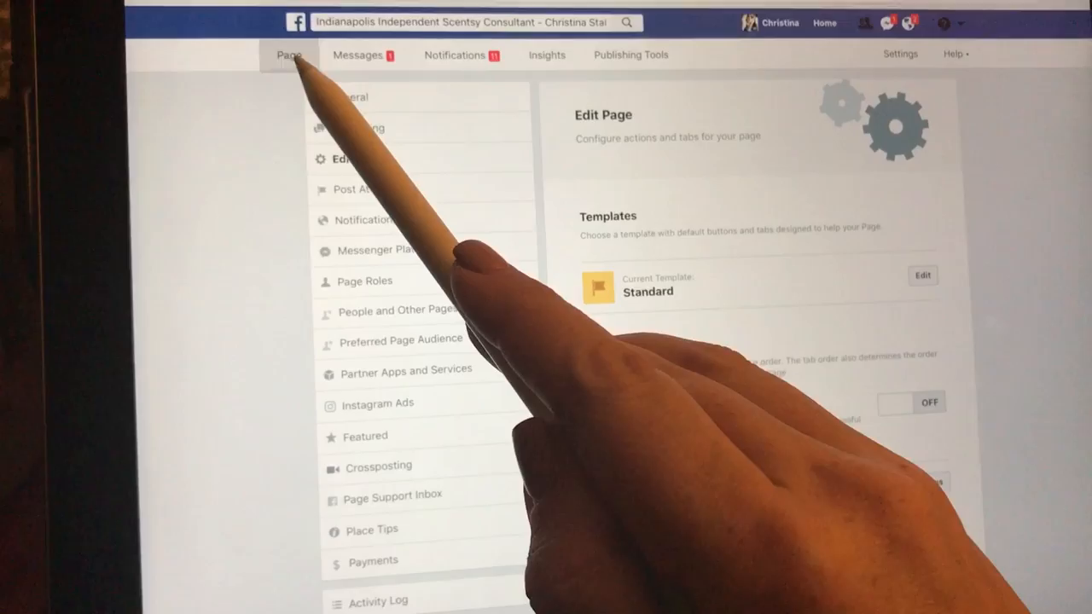
- Return to the Page's Shop and browse Trending Today, Mix & Match Warmers and All Products
{"action": "left_click", "coordinate": [287, 55]}
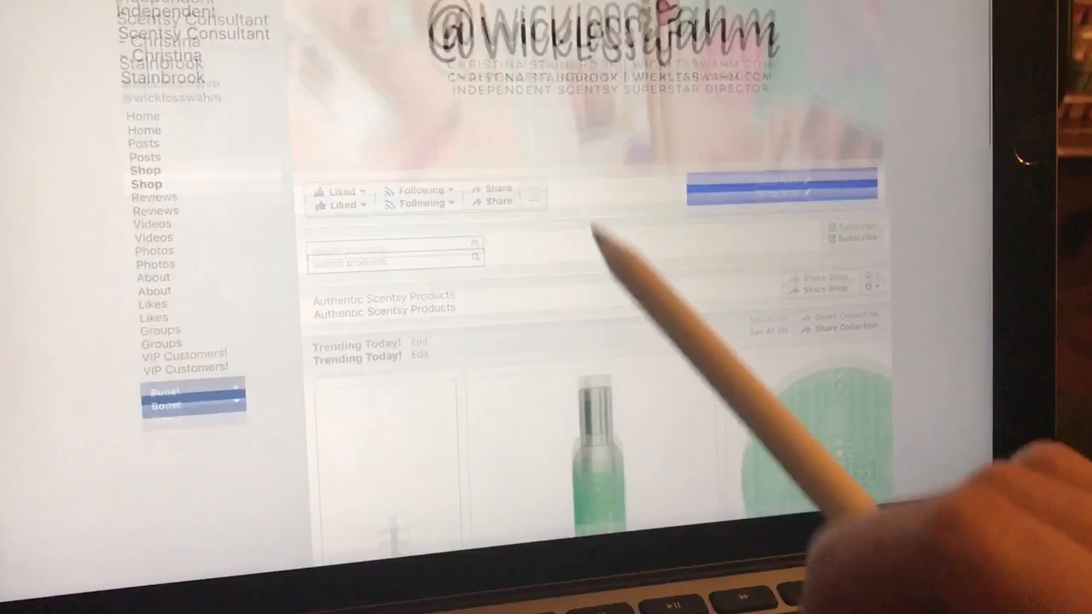
{"action": "scroll", "scroll_direction": "down", "scroll_amount": 3}
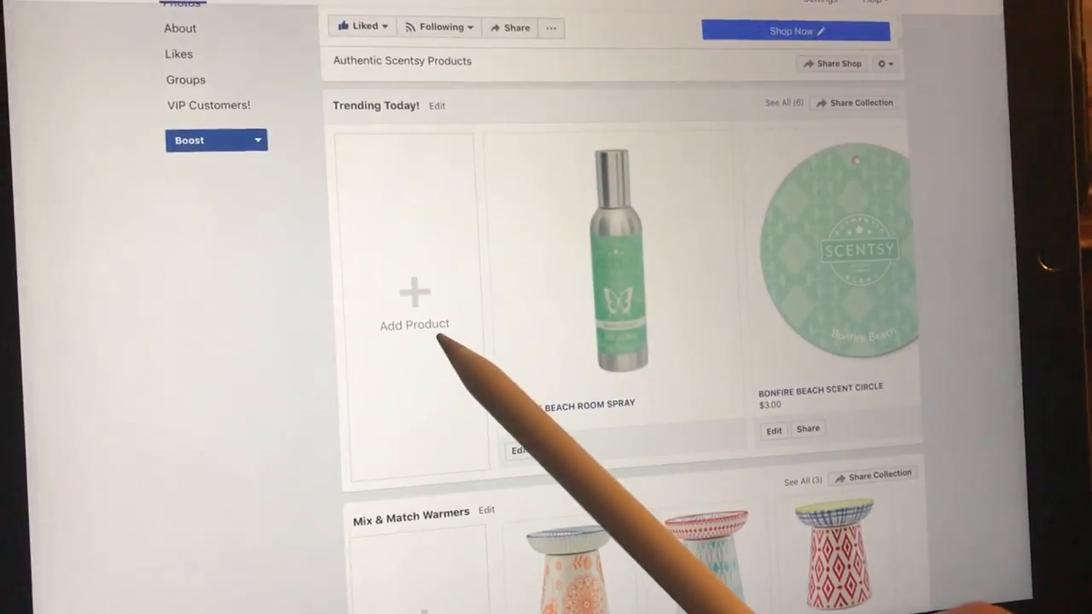
{"action": "scroll", "scroll_direction": "down", "scroll_amount": 3}
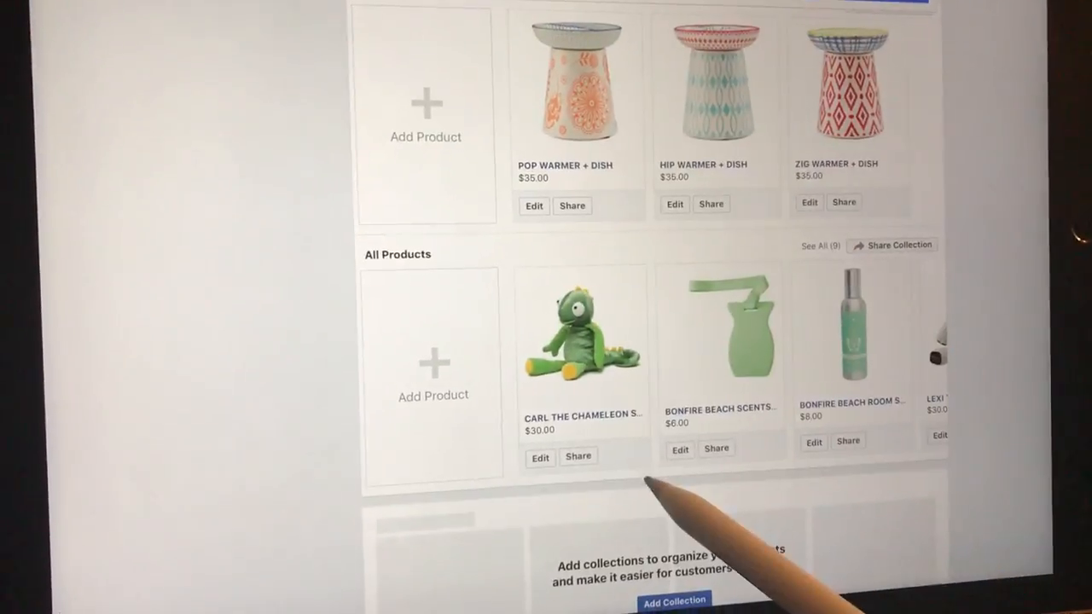
{"action": "scroll", "scroll_direction": "down", "scroll_amount": 3}
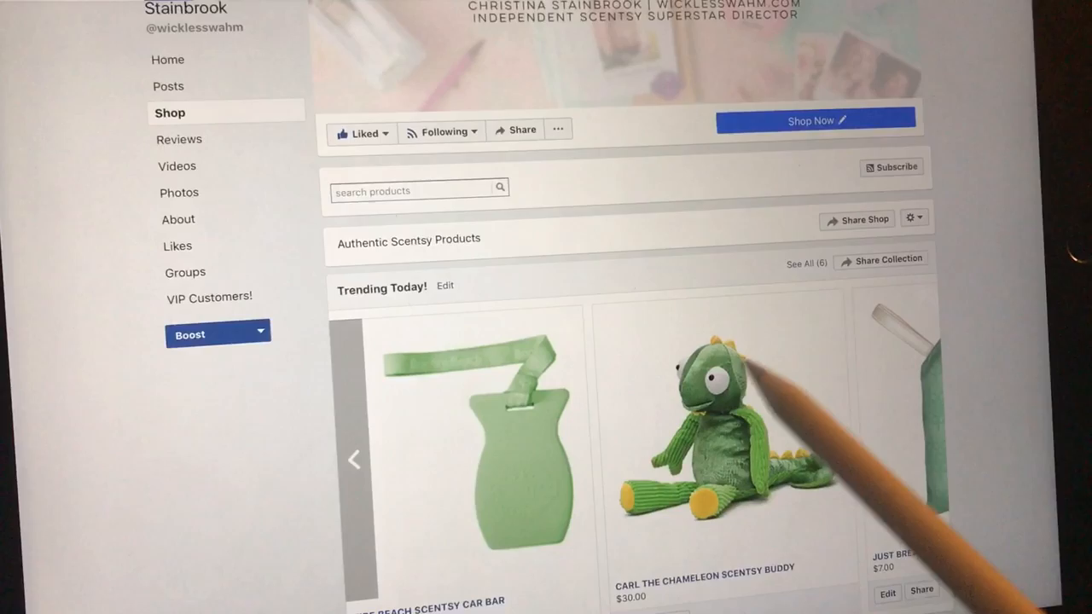
{"action": "scroll", "scroll_direction": "down", "scroll_amount": 3}
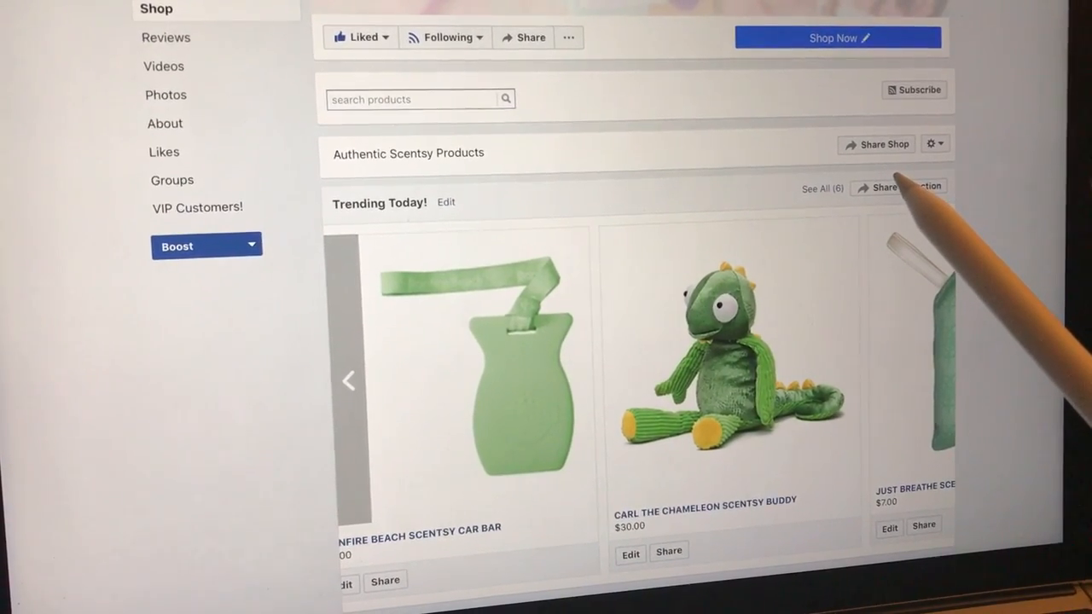
{"action": "scroll", "scroll_direction": "down", "scroll_amount": 3}
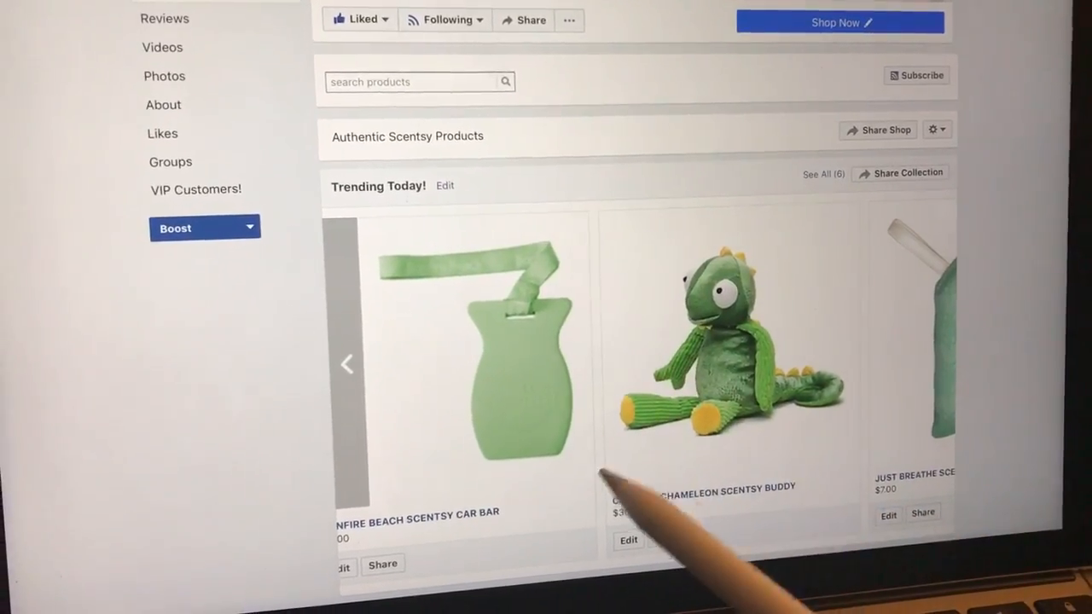
{"action": "scroll", "scroll_direction": "down", "scroll_amount": 3}
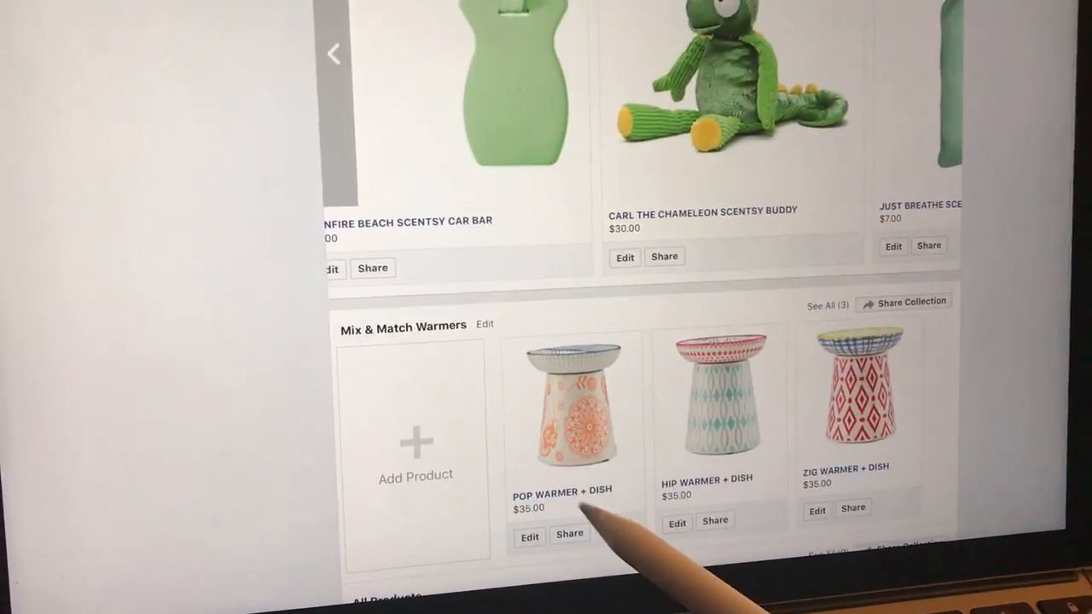
{"action": "scroll", "scroll_direction": "down", "scroll_amount": 3}
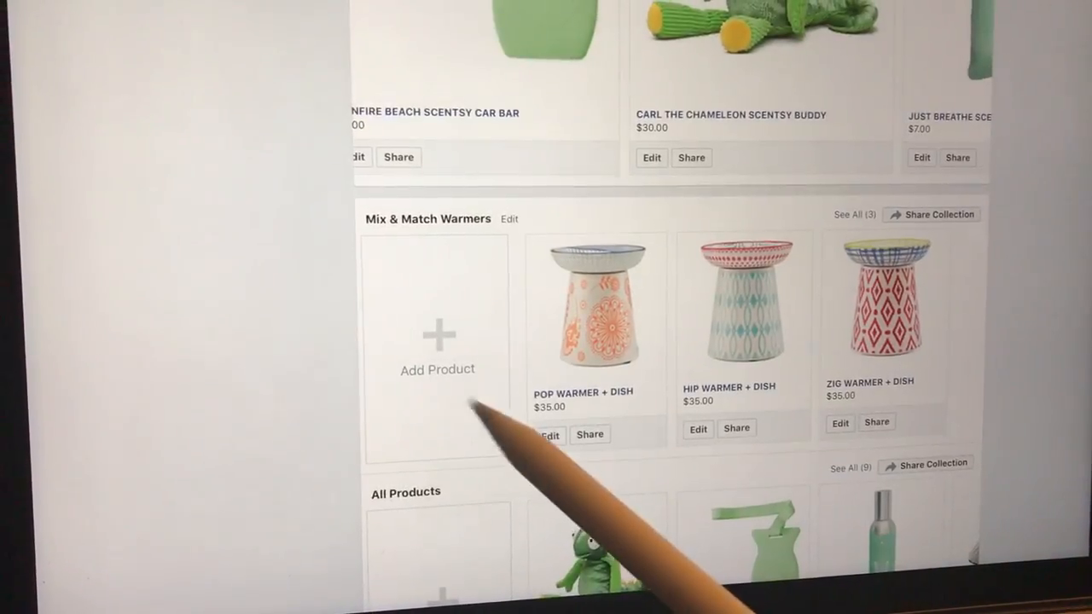
- Open the new product form and select its Checkout URL field
{"action": "scroll", "scroll_direction": "down", "scroll_amount": 3}
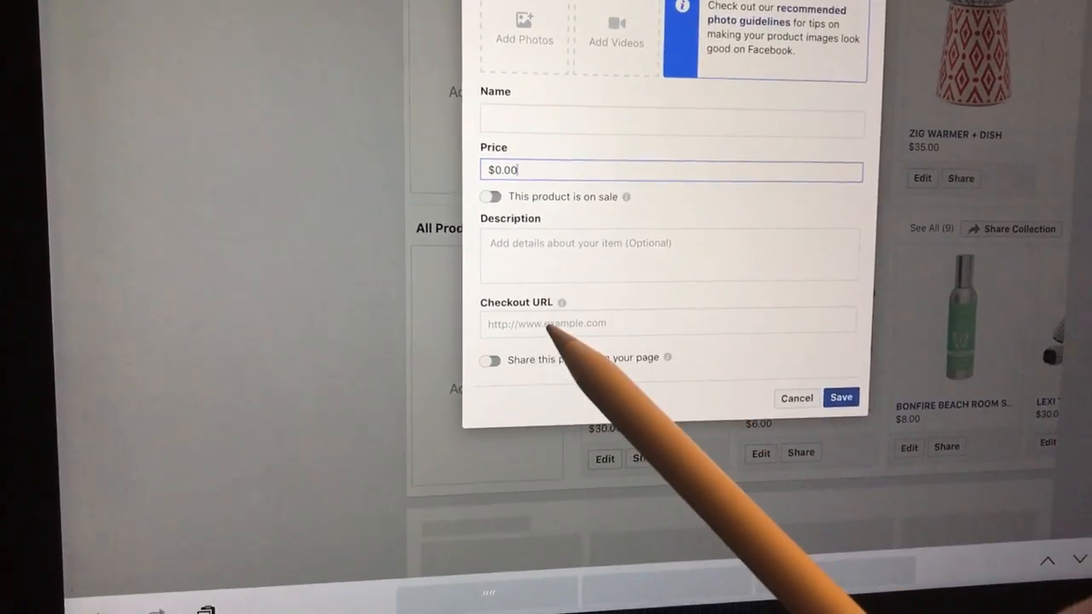
{"action": "left_click", "coordinate": [665, 328]}
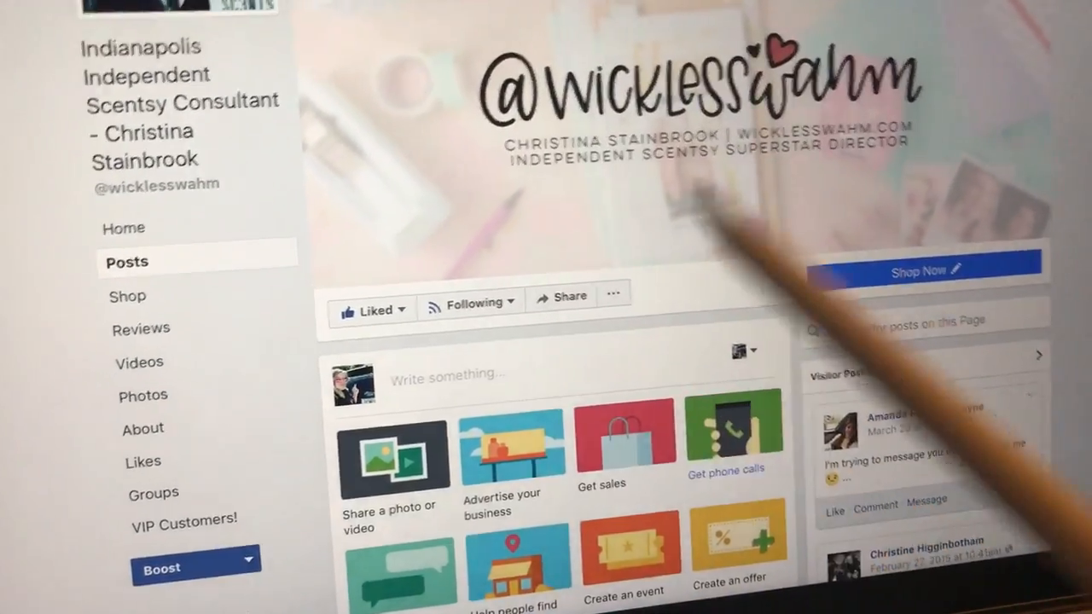
- Find the chameleon plush post photo and tag it, typing 'Ca' for the product
{"action": "scroll", "scroll_direction": "down", "scroll_amount": 3}
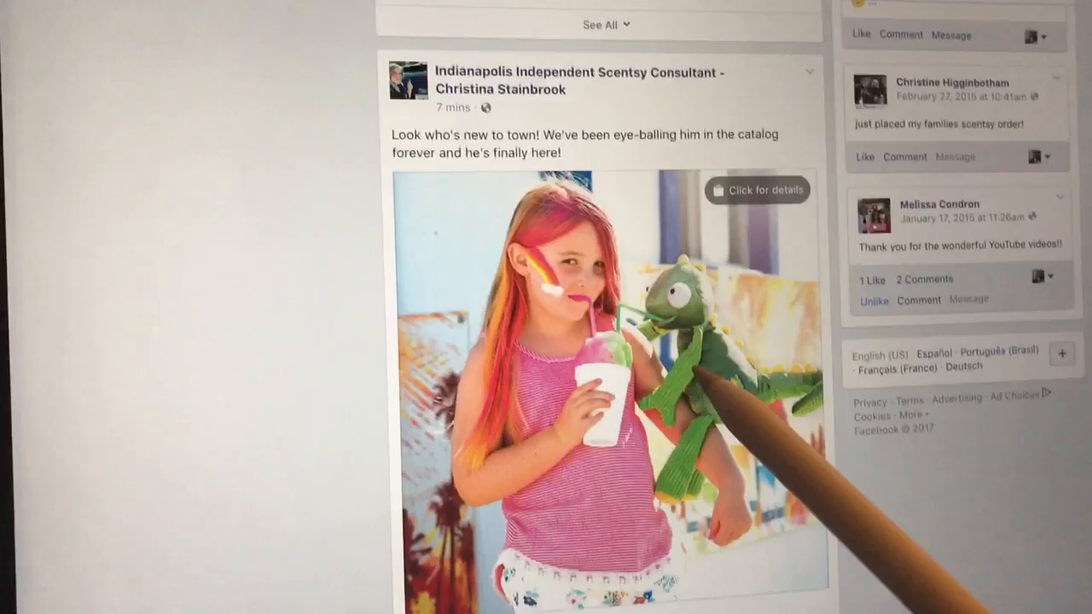
{"action": "scroll", "scroll_direction": "down", "scroll_amount": 3}
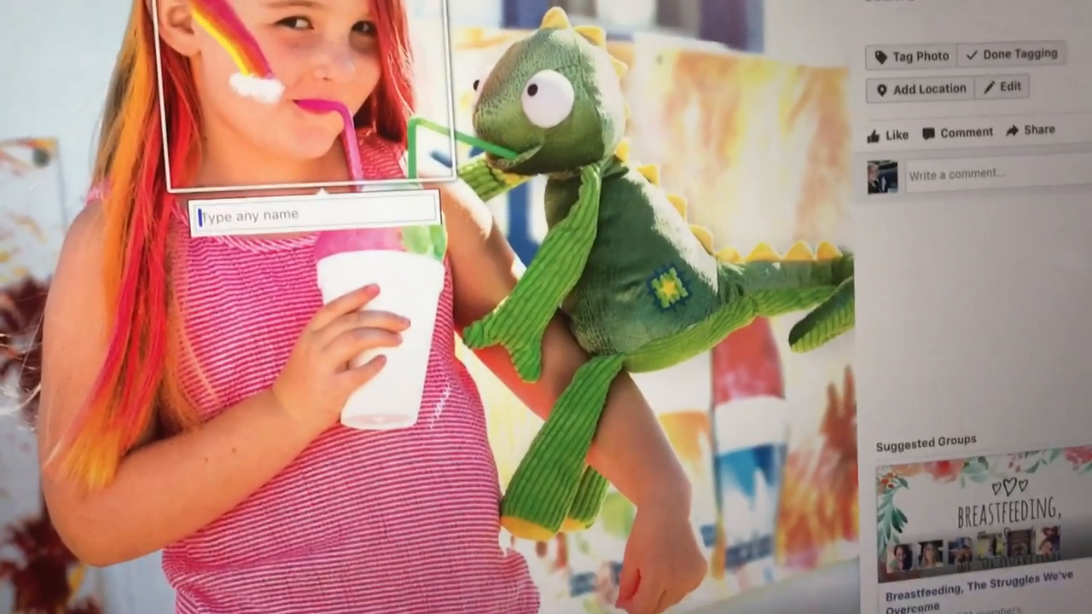
{"action": "type", "text": "Ca"}
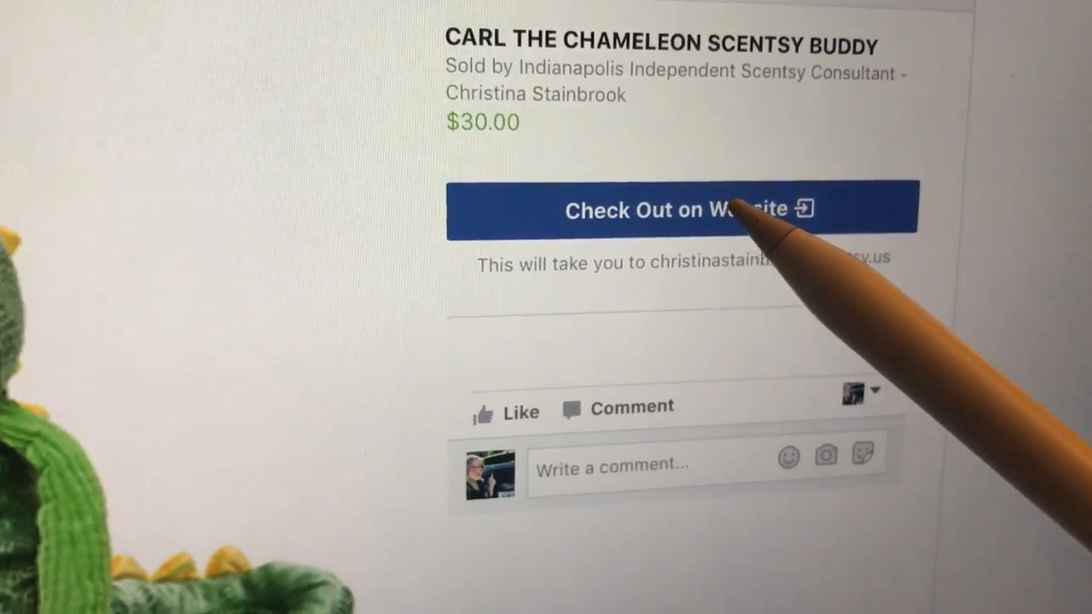
- Check out Carl the Chameleon Scentsy Buddy on the Scentsy website from the tag
{"action": "left_click", "coordinate": [681, 208]}
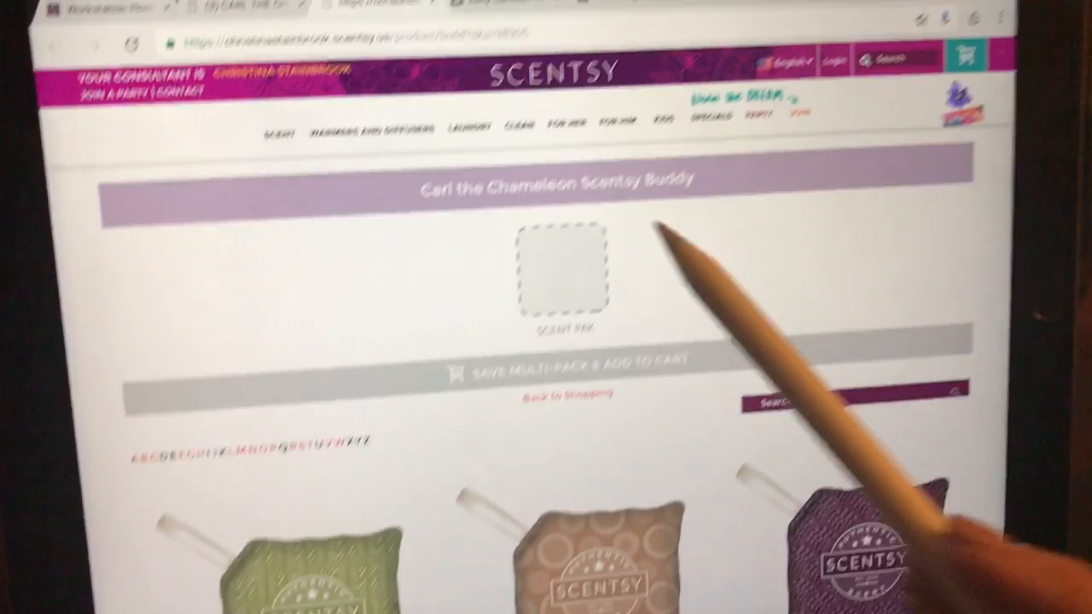